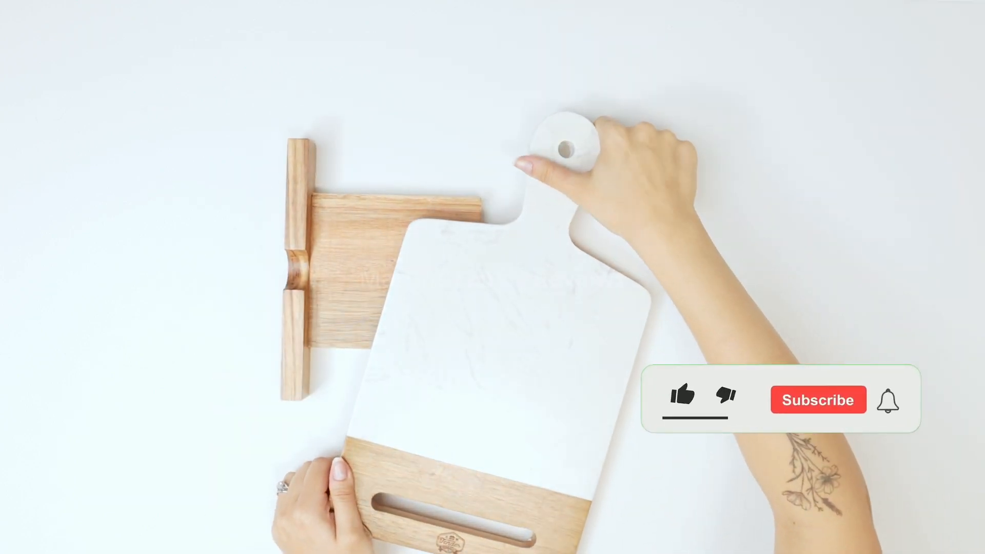
pyautogui.click(682, 399)
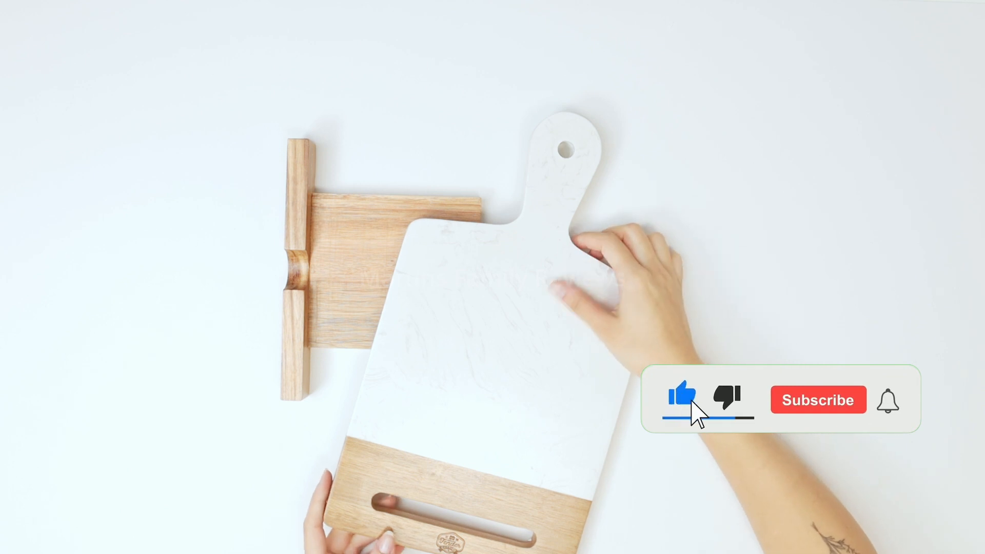